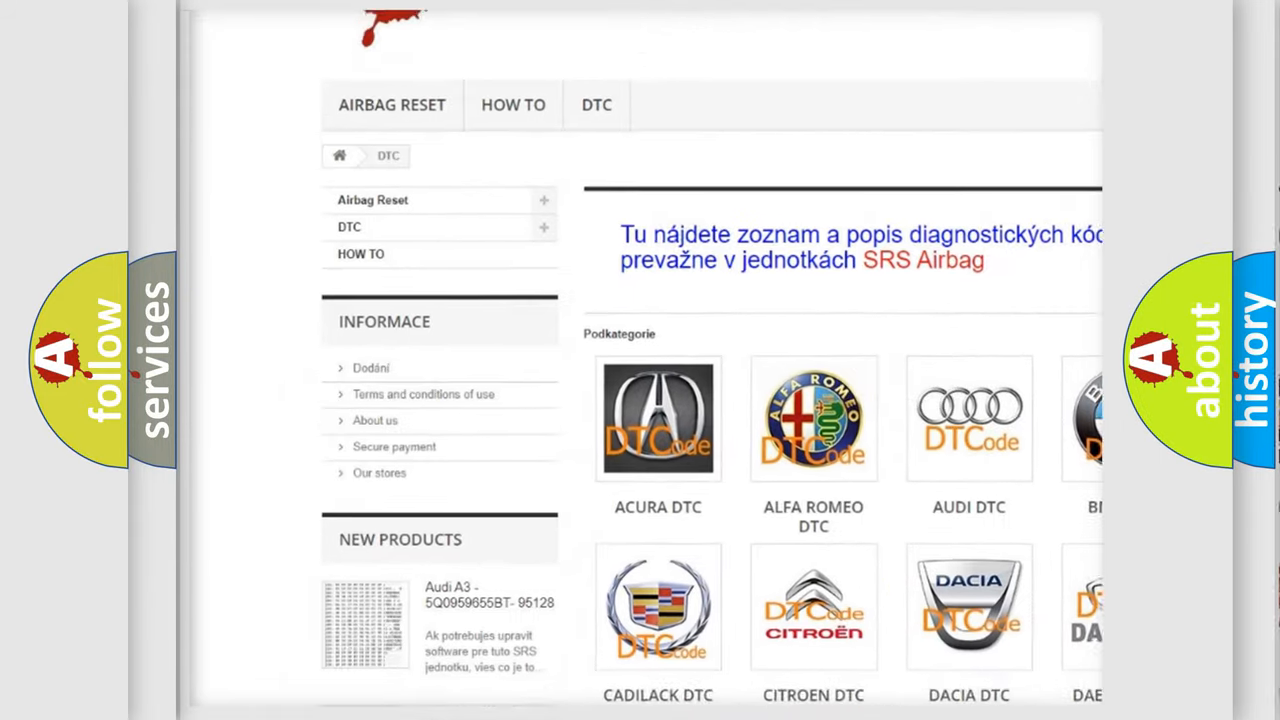
{"action": "scroll", "scroll_direction": "down", "scroll_amount": 3}
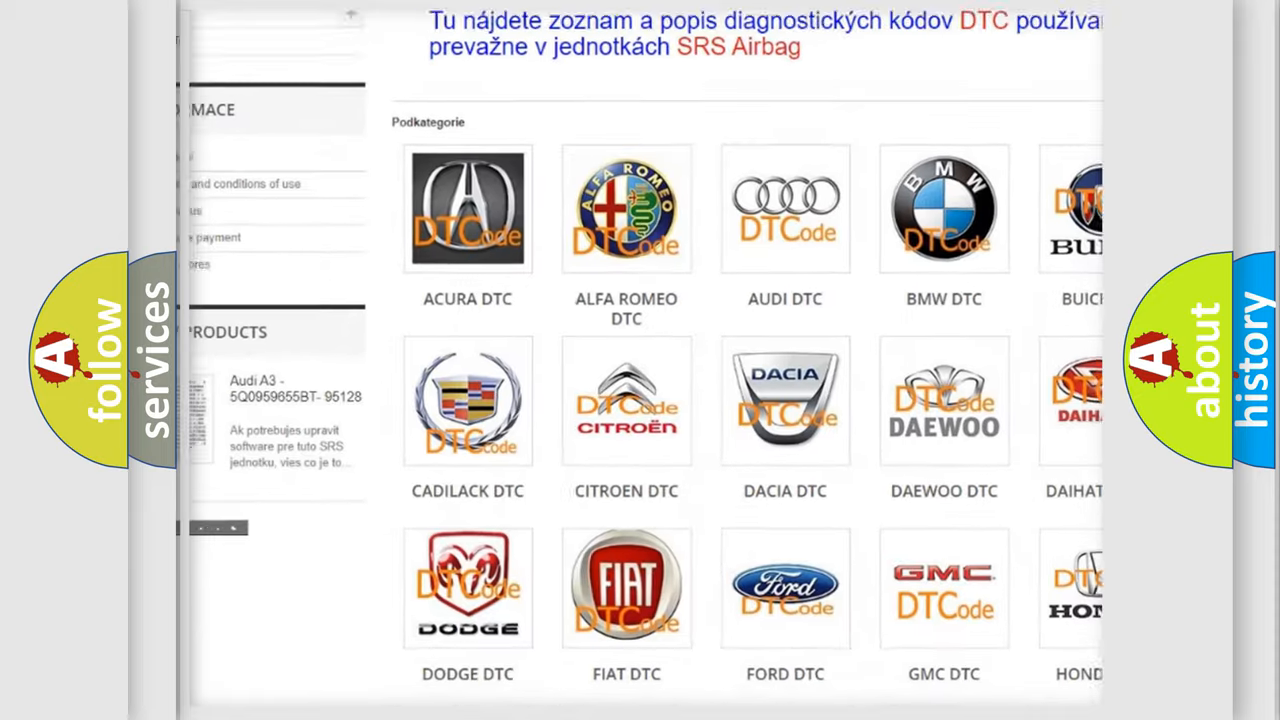
{"action": "scroll", "scroll_direction": "down", "scroll_amount": 3}
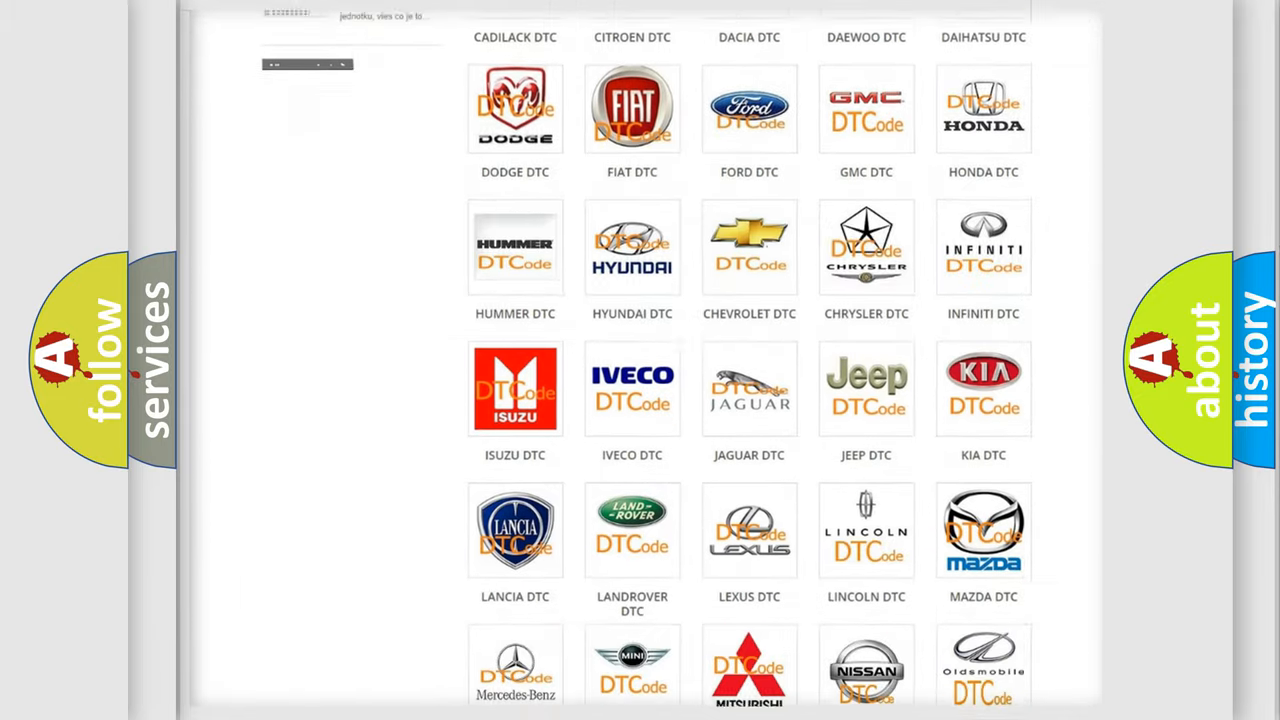
{"action": "scroll", "scroll_direction": "down", "scroll_amount": 3}
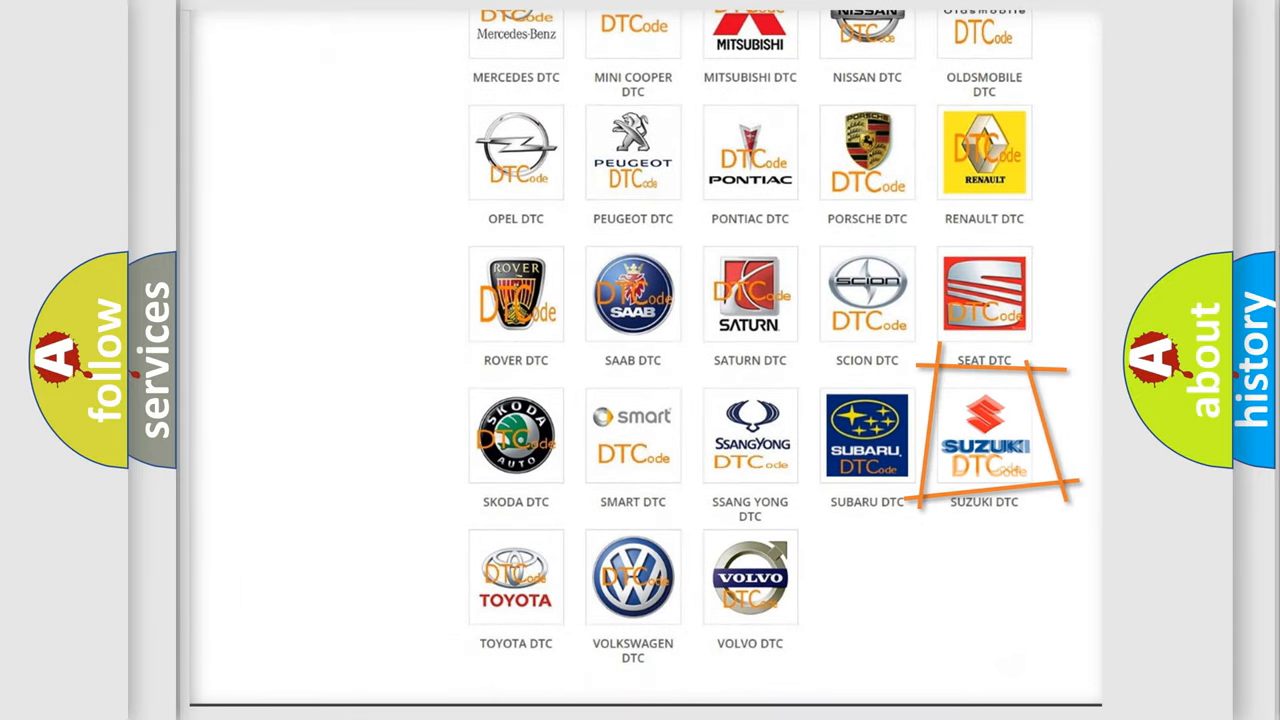